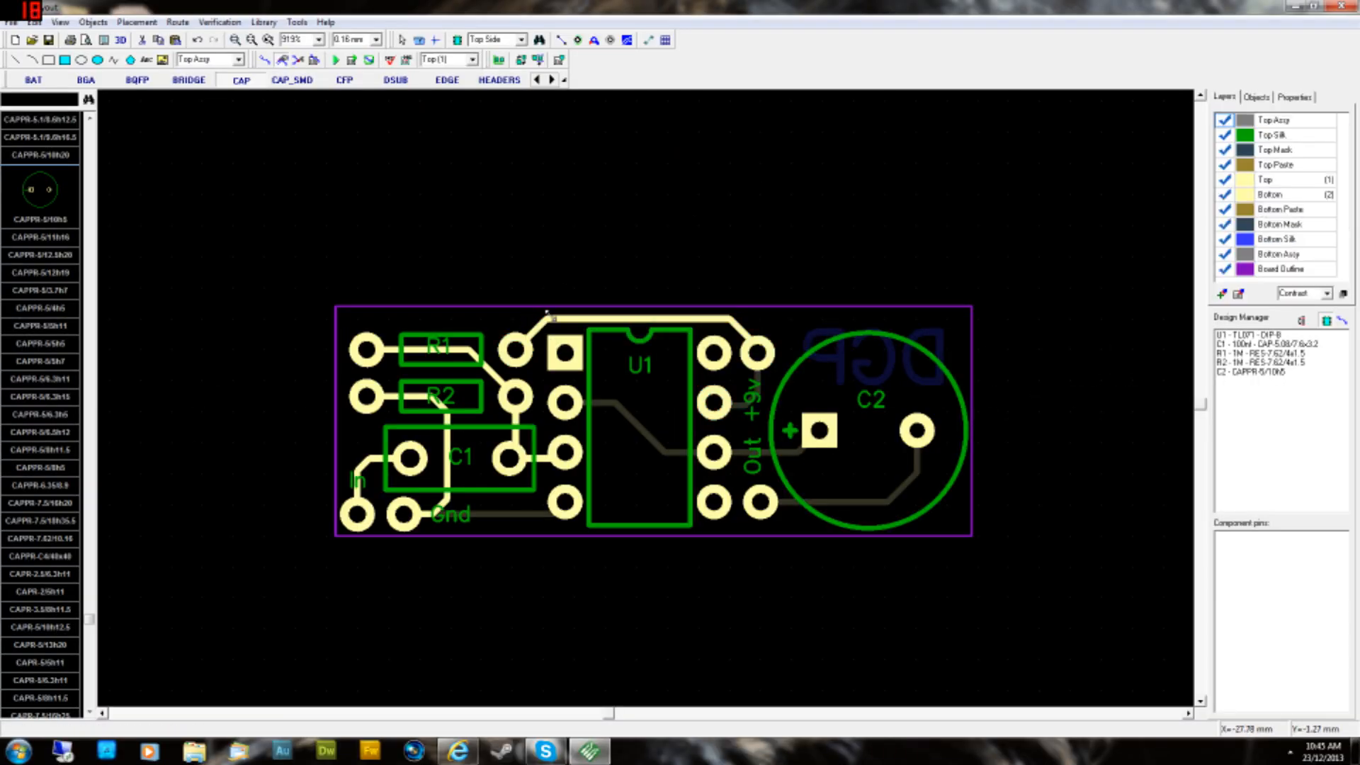
mouse_move(548, 234)
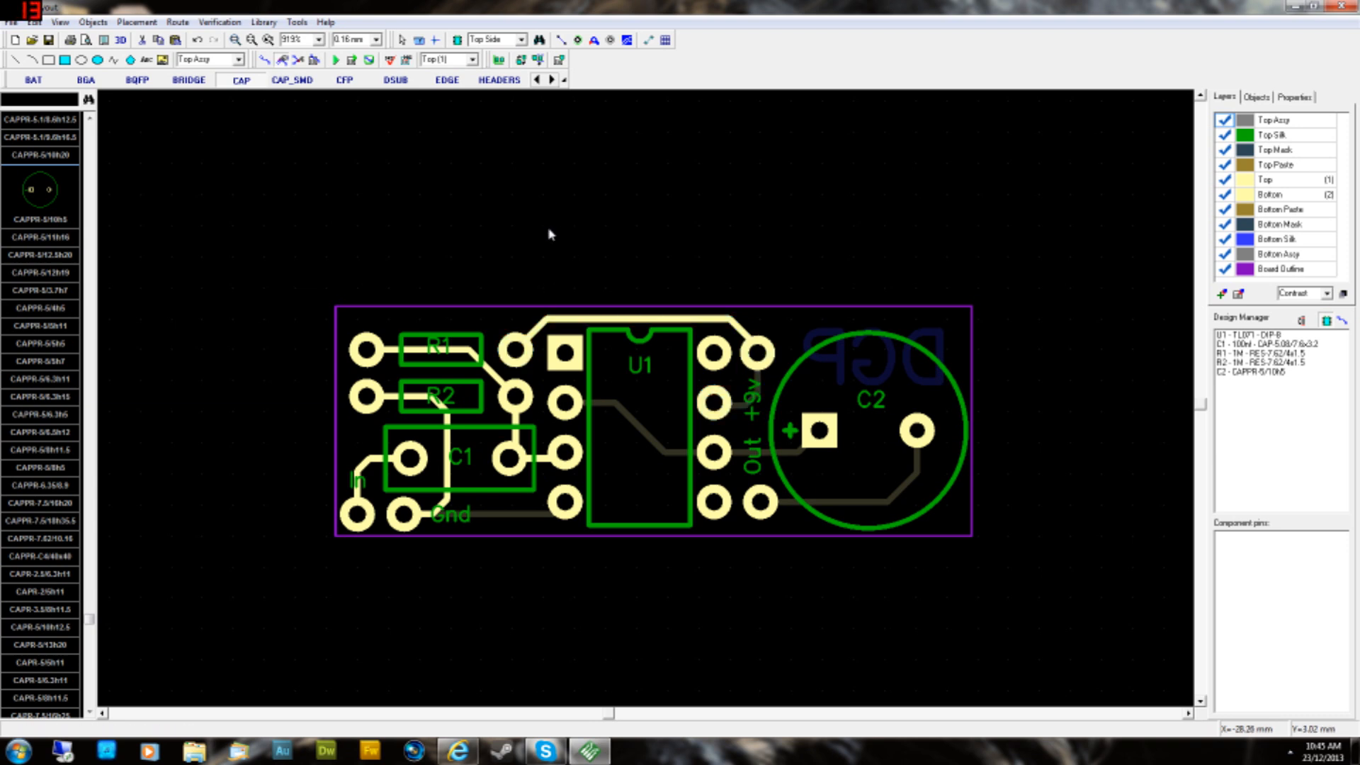
mouse_move(789, 339)
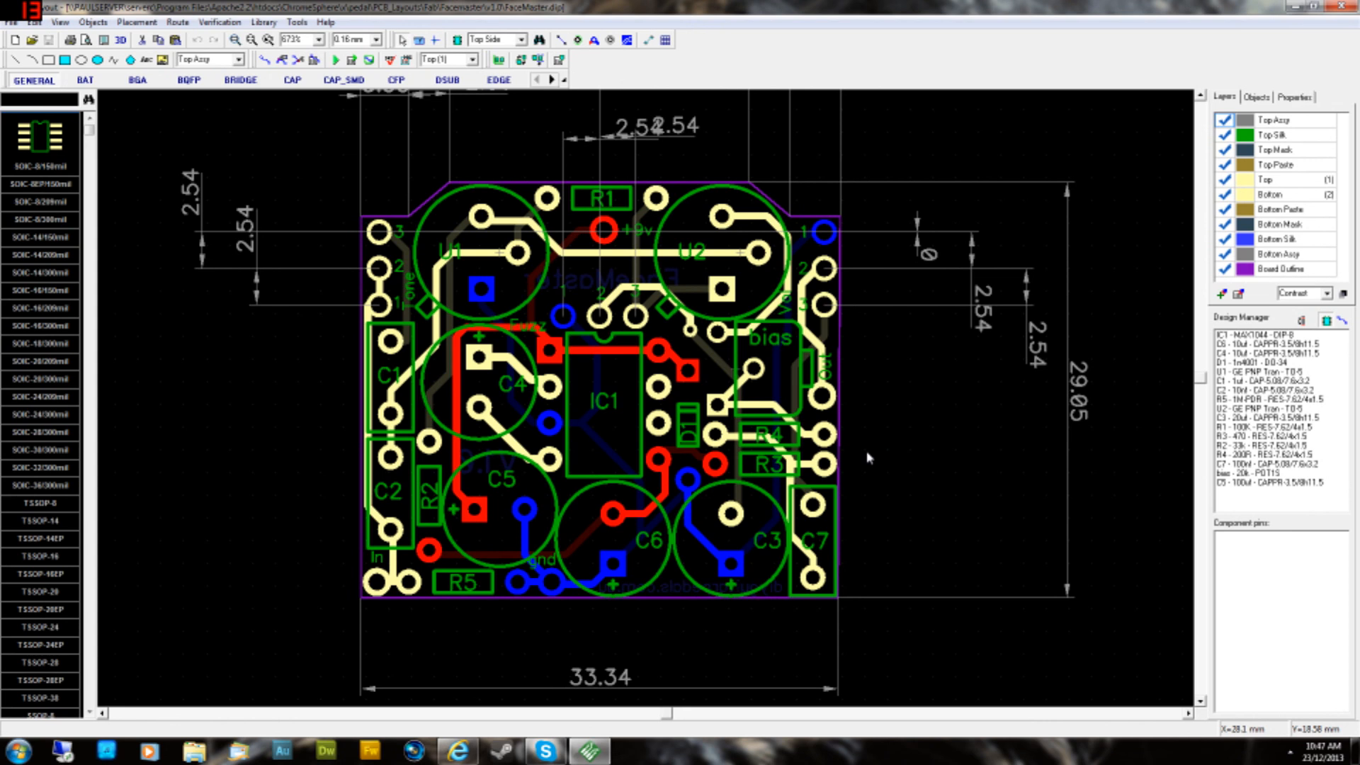
left_click(723, 252)
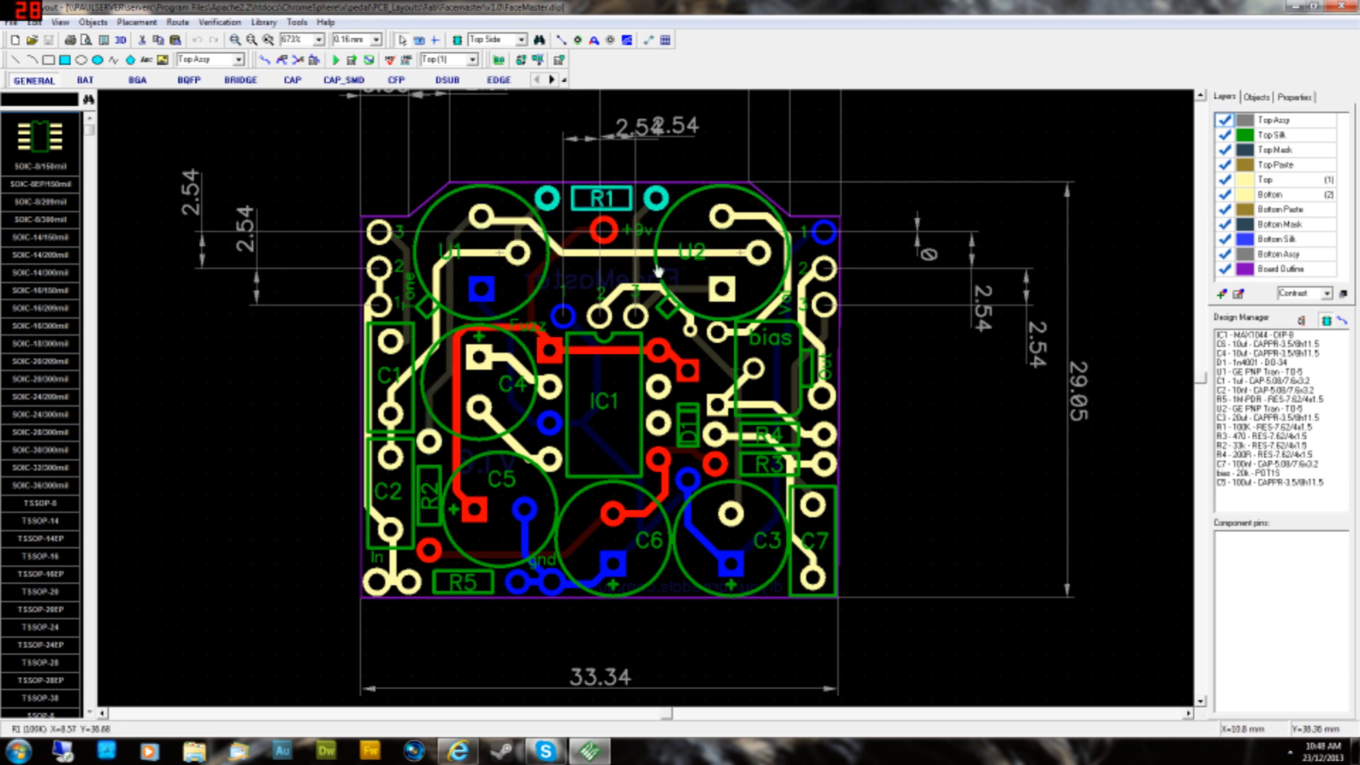
left_click(720, 252)
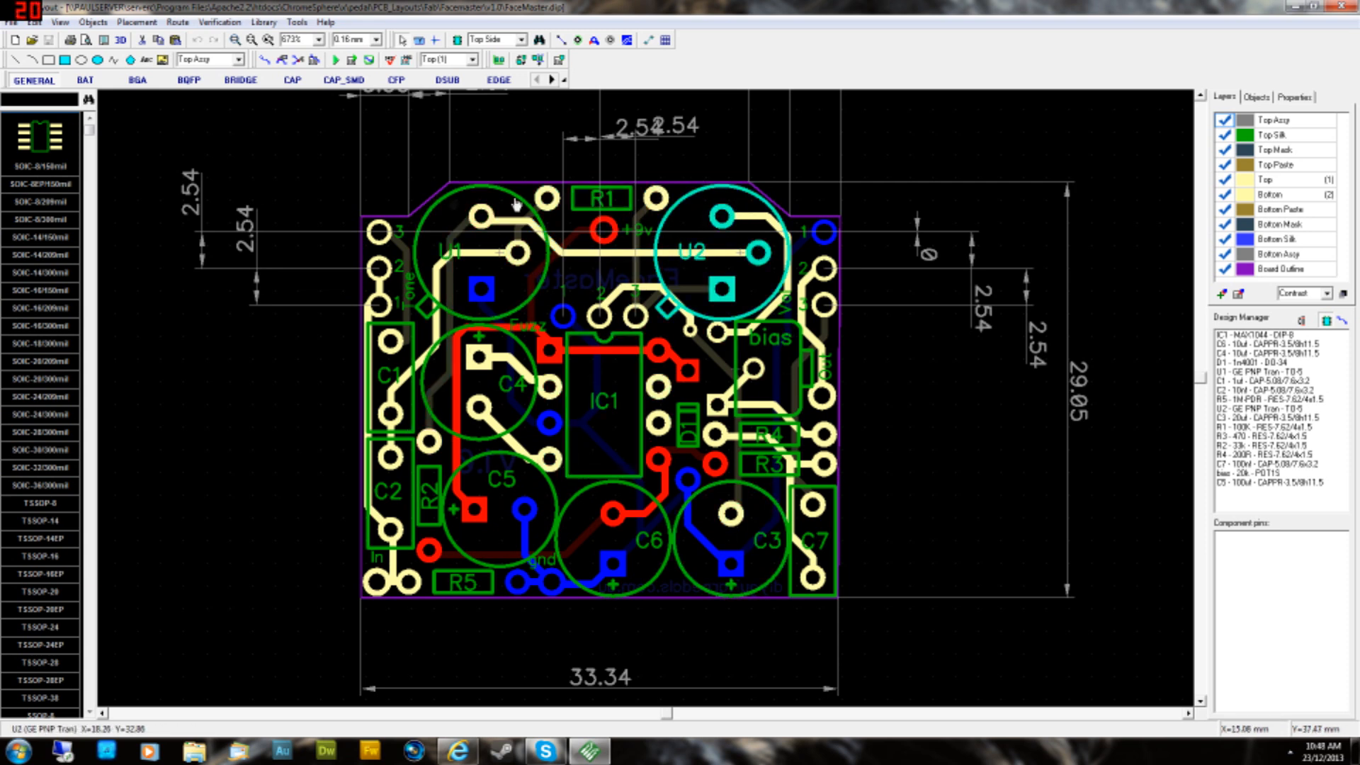
mouse_move(686, 253)
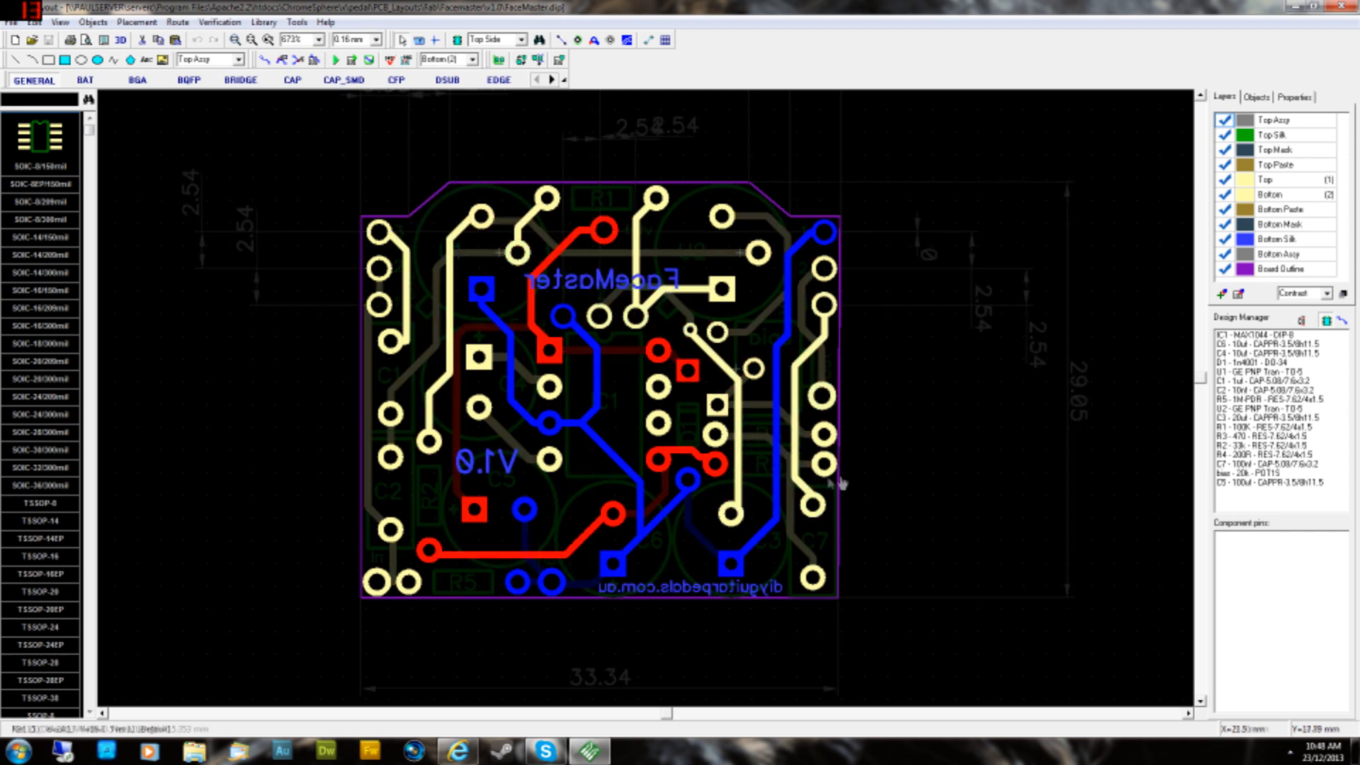
mouse_move(923, 369)
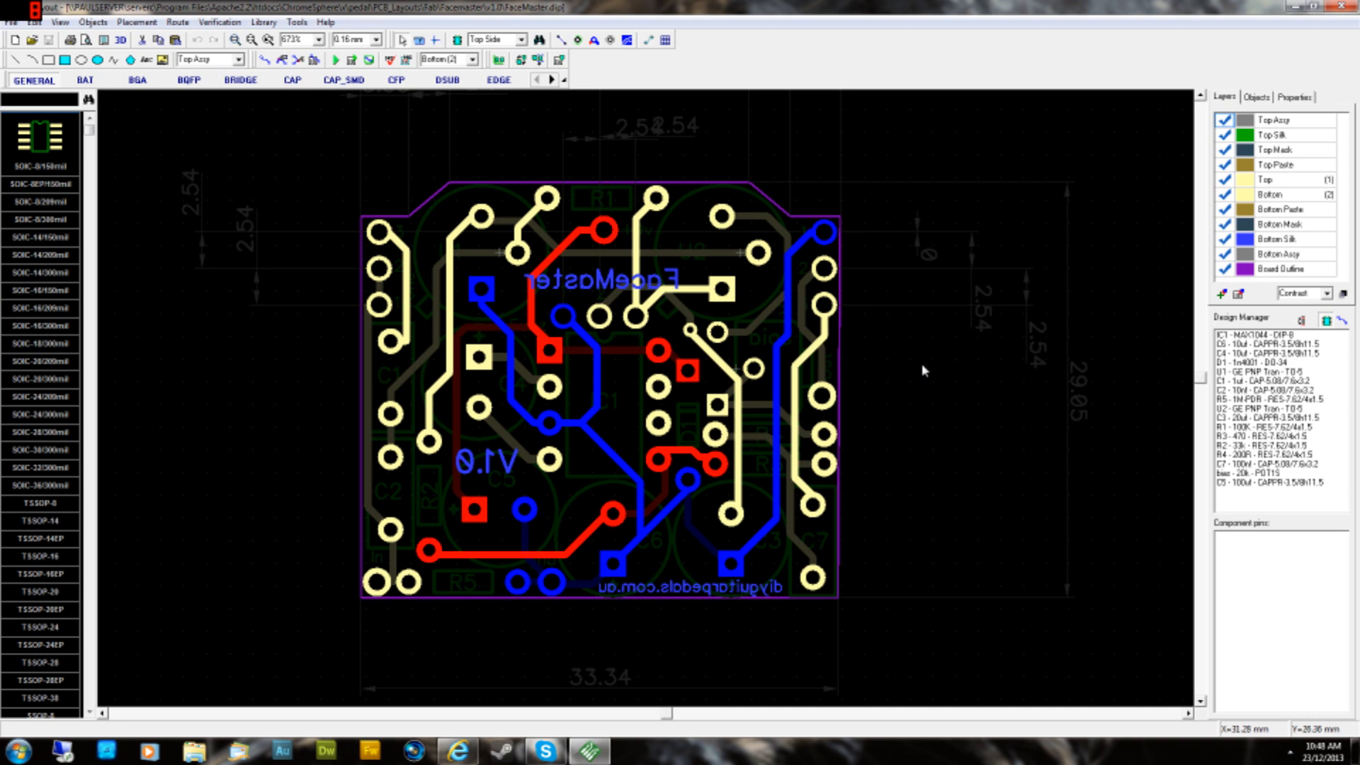
mouse_move(1008, 409)
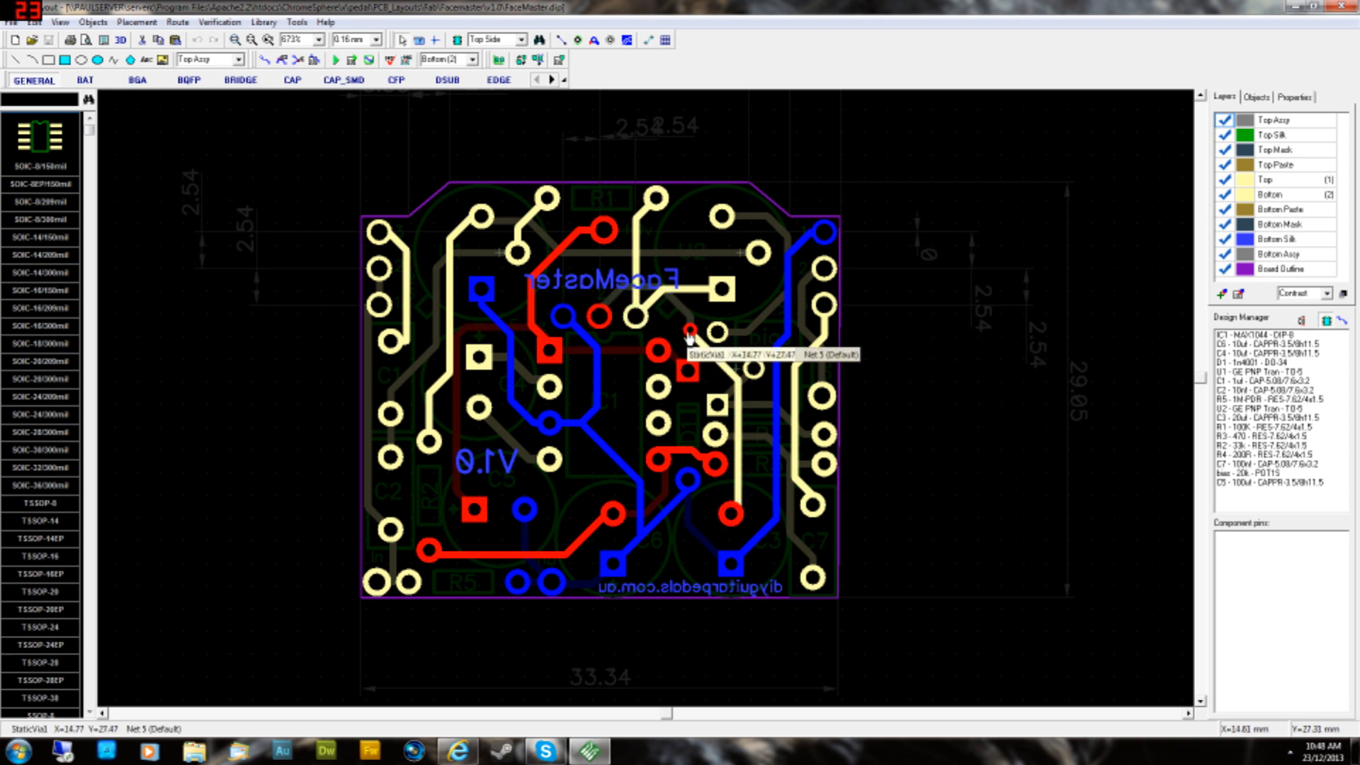
- Select the new through via at X 14.765, Y 27.467 to view its Top-Bottom properties
left_click(689, 330)
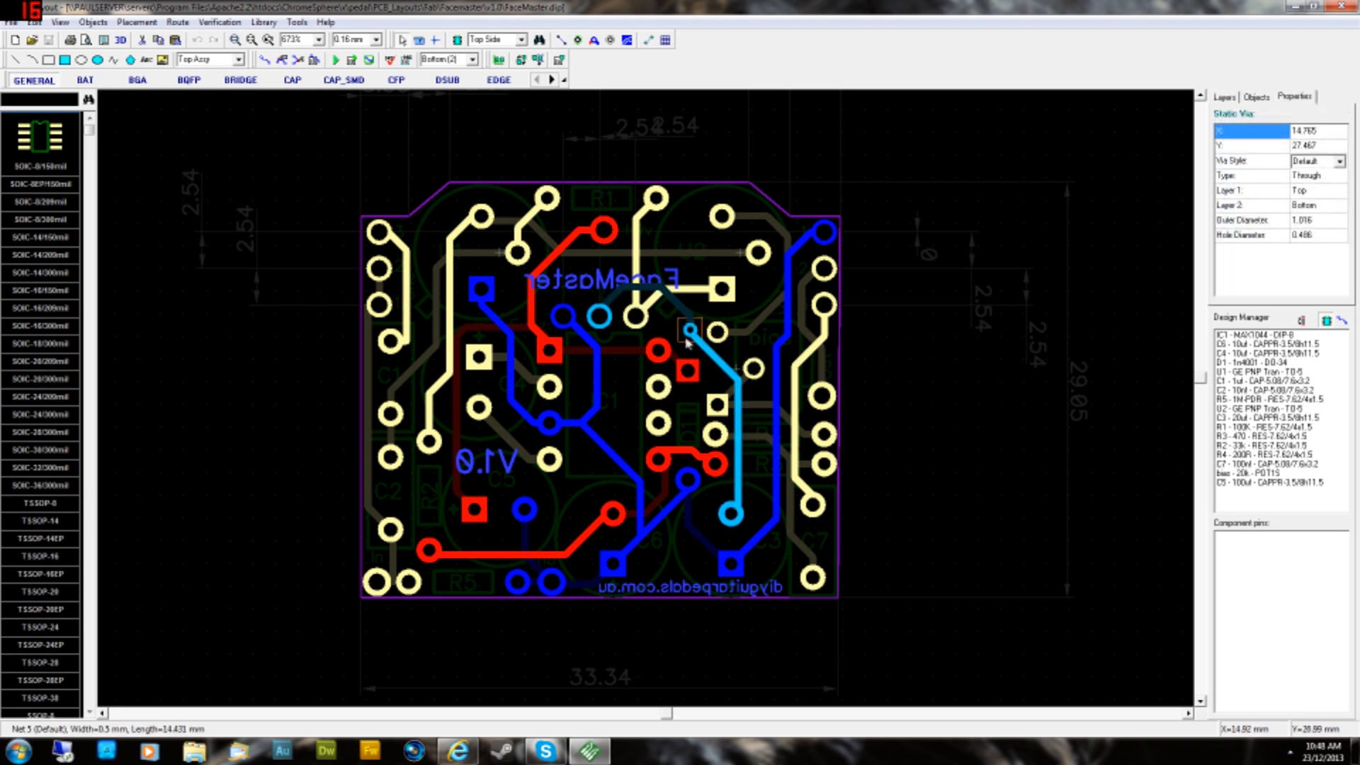
mouse_move(707, 372)
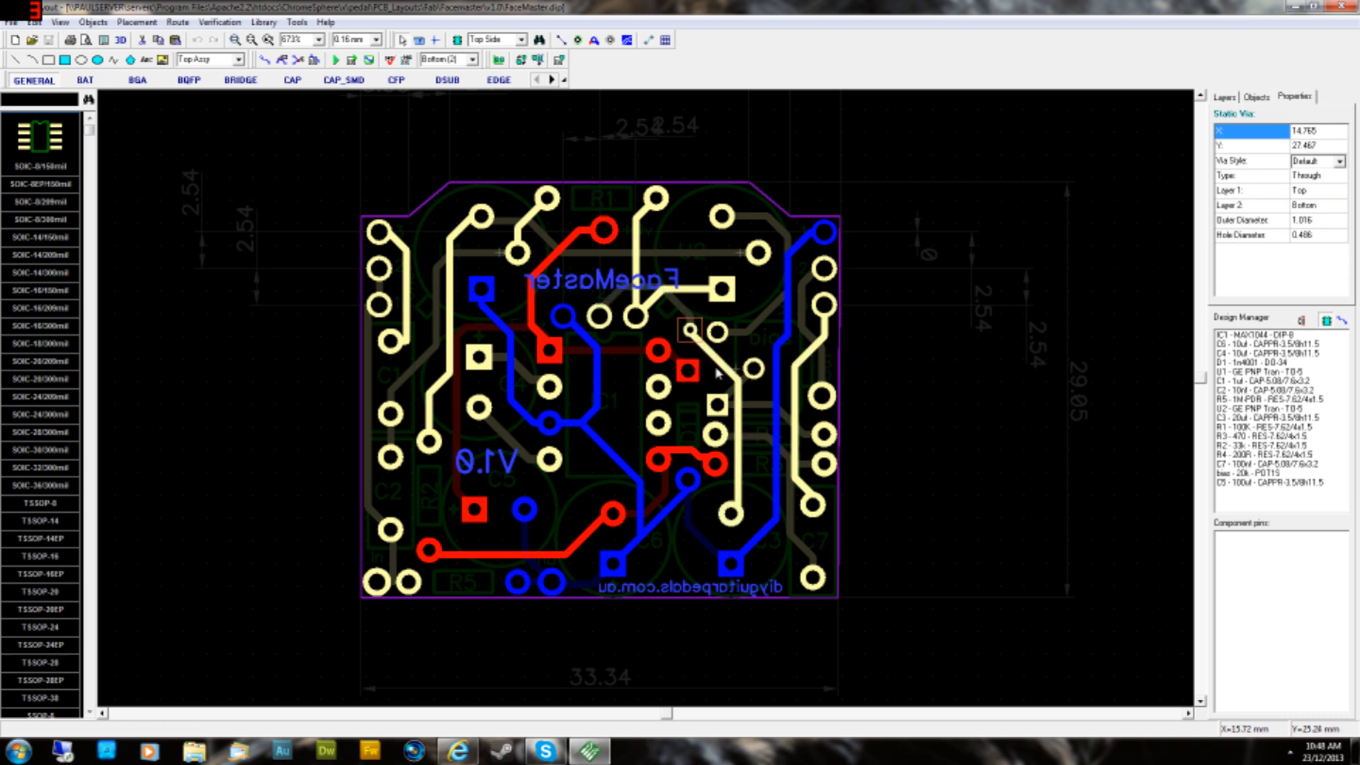
left_click(690, 330)
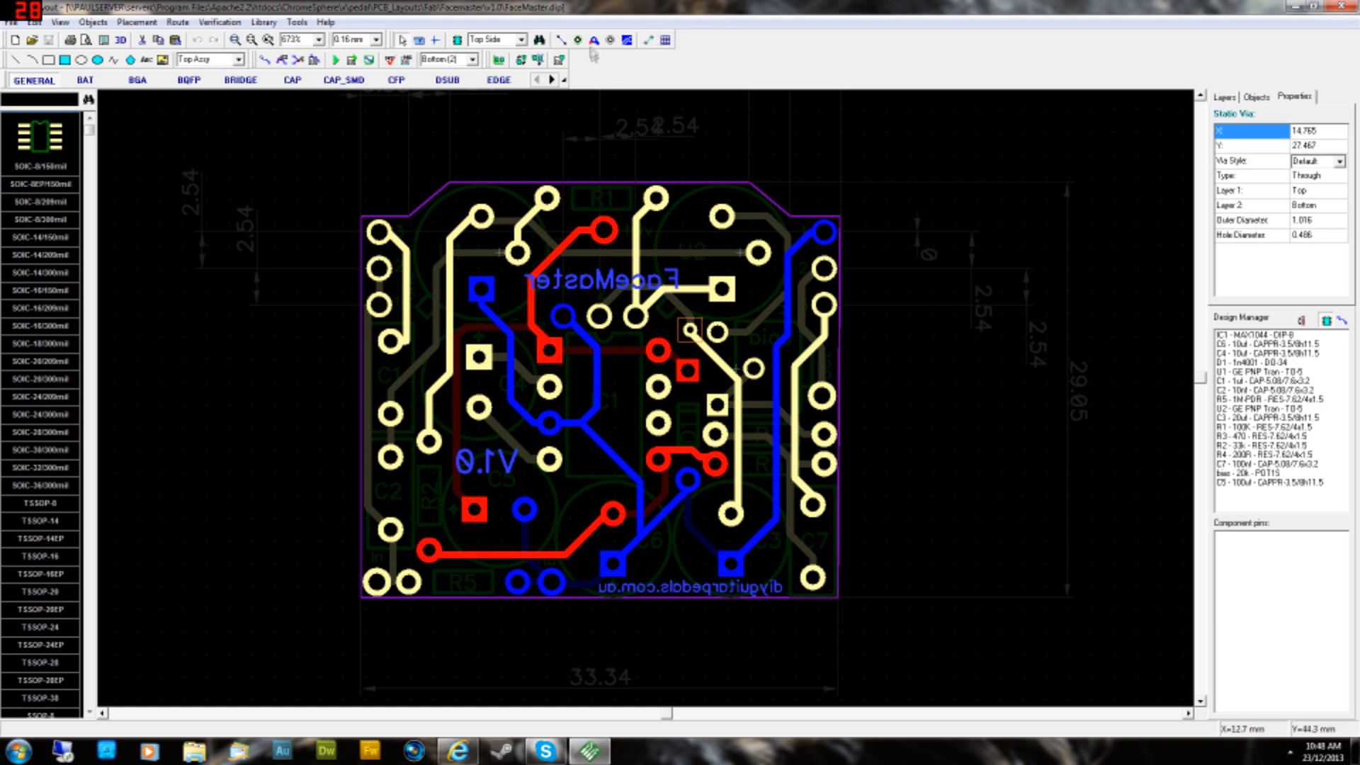
mouse_move(594, 40)
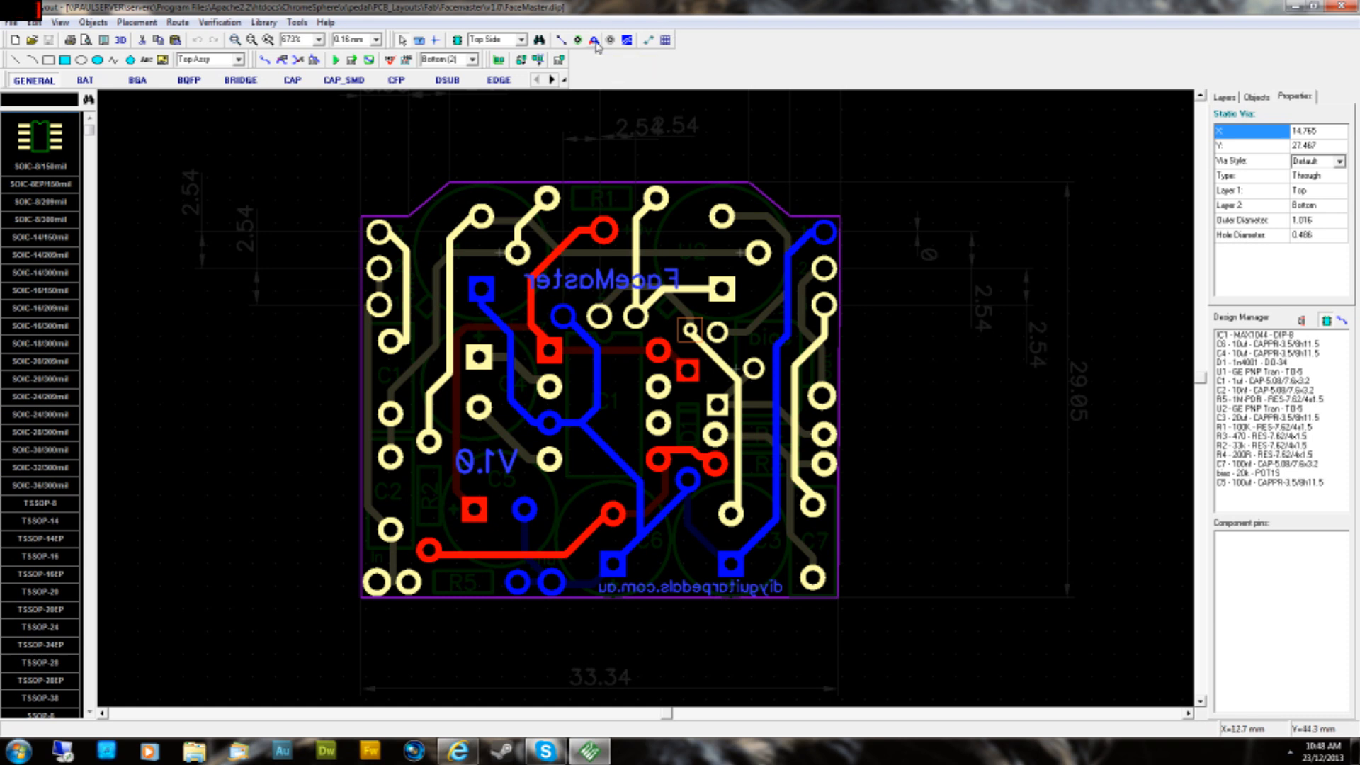
mouse_move(656, 230)
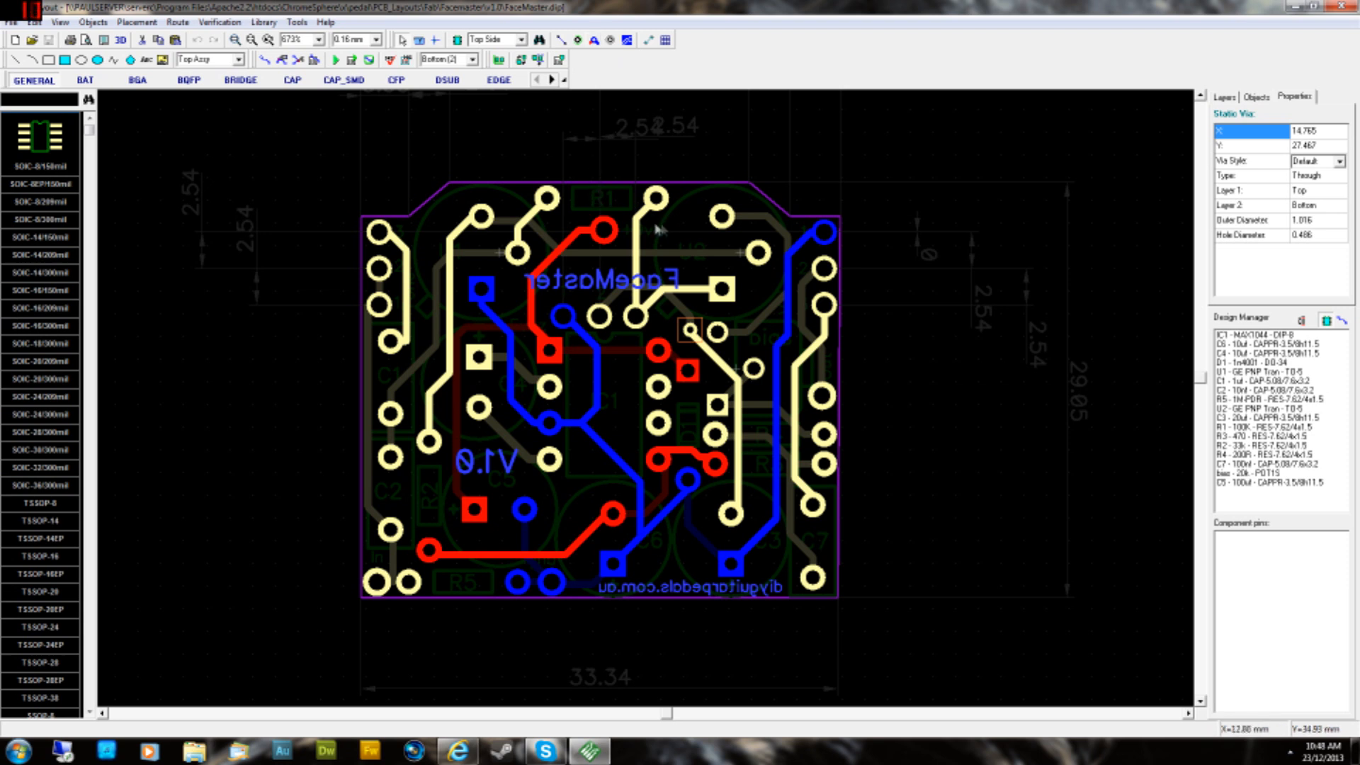
- Route a bottom-layer track with a net 16 via at U2's upper pins, then return to Top (1)
left_click(654, 201)
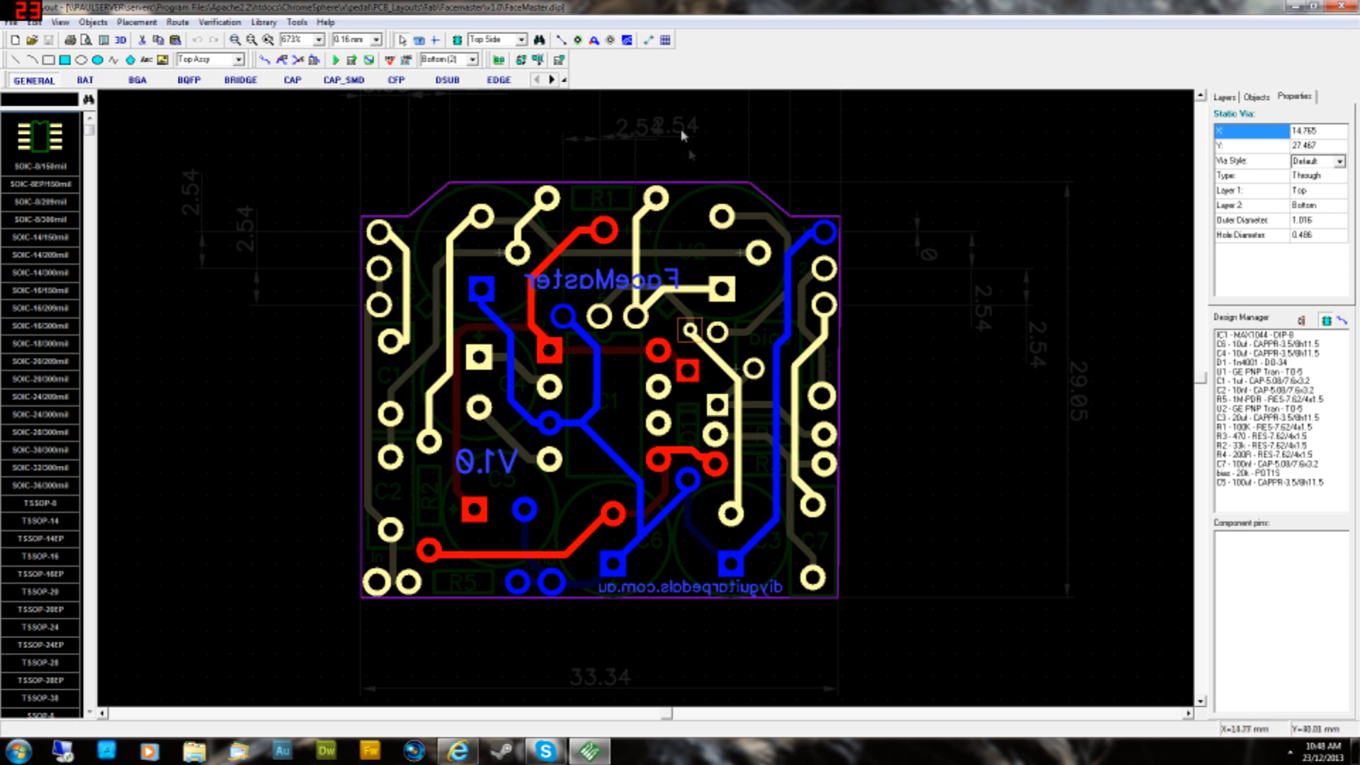
mouse_move(691, 115)
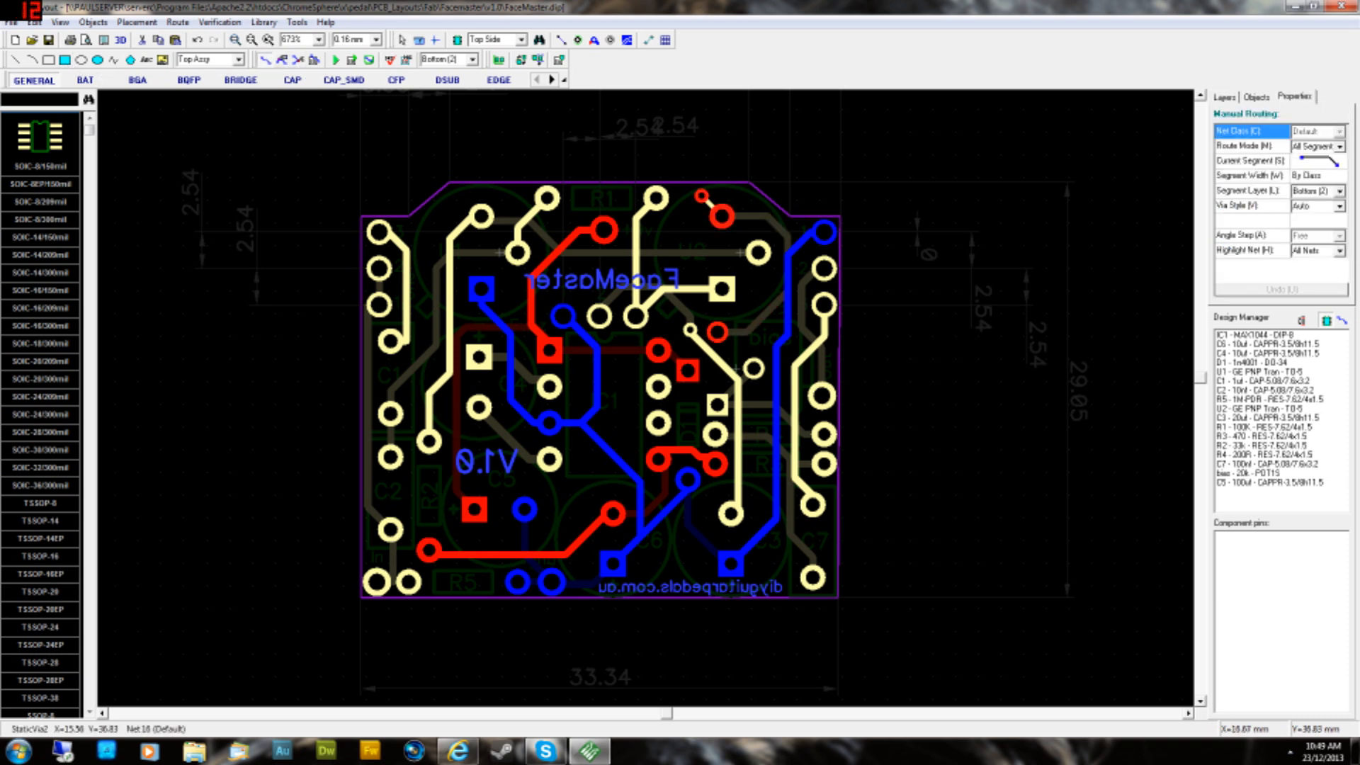
left_click(1231, 97)
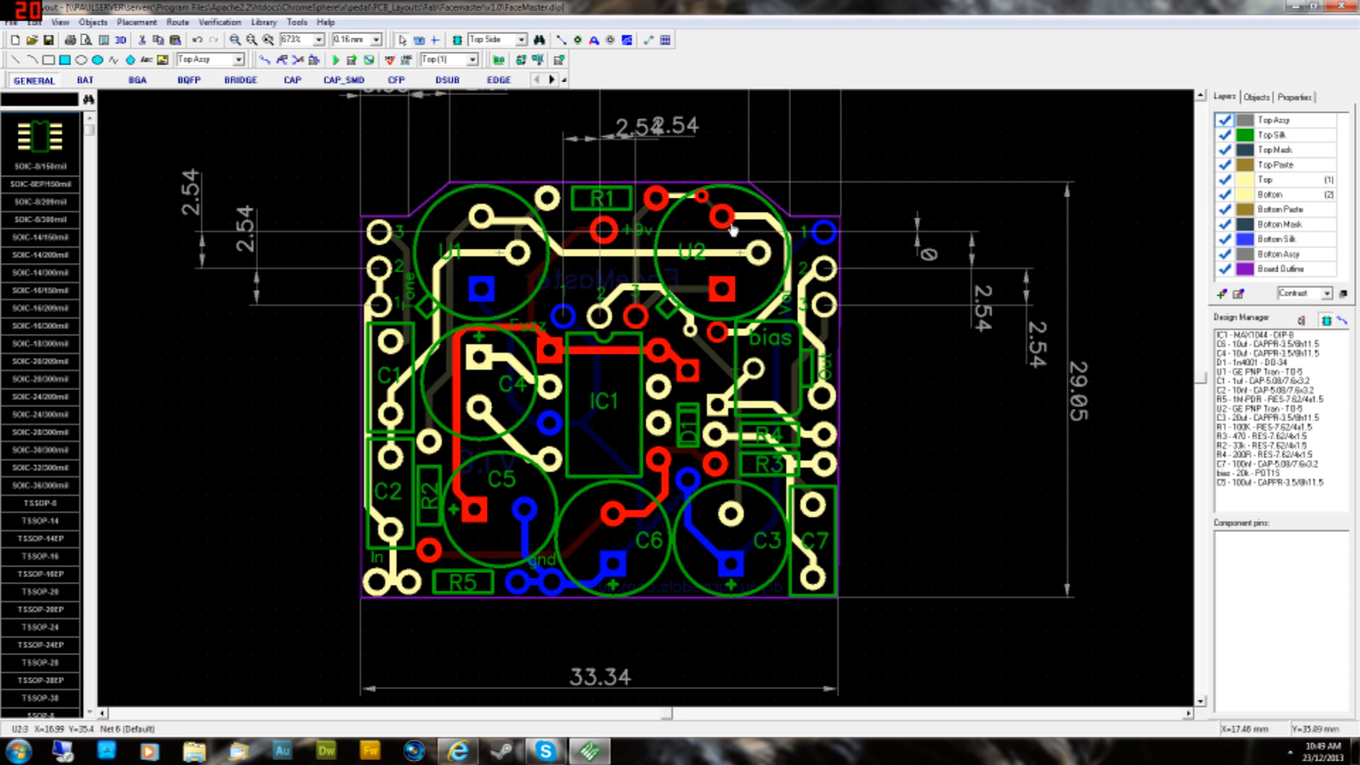
- Remove the second via and red track at U2, leaving its top pins unconnected
left_click(728, 229)
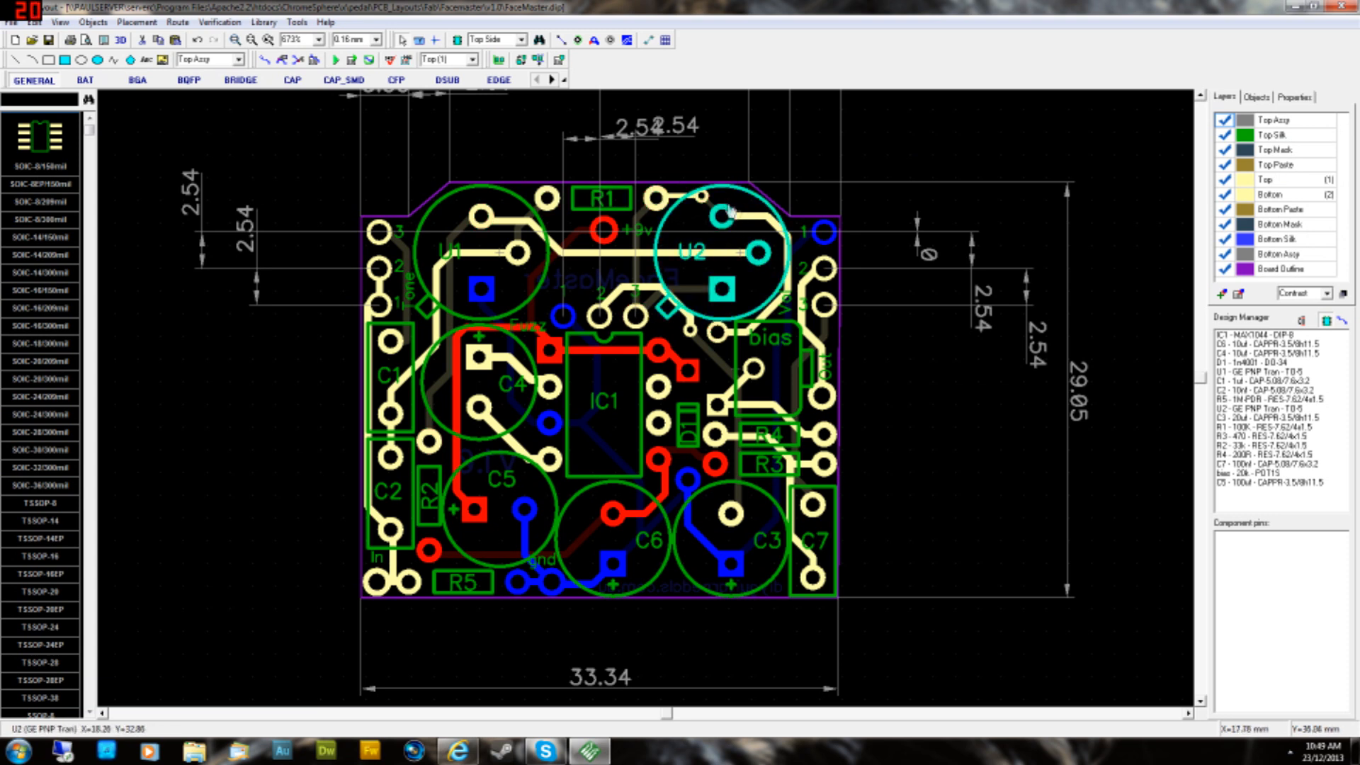
left_click(601, 198)
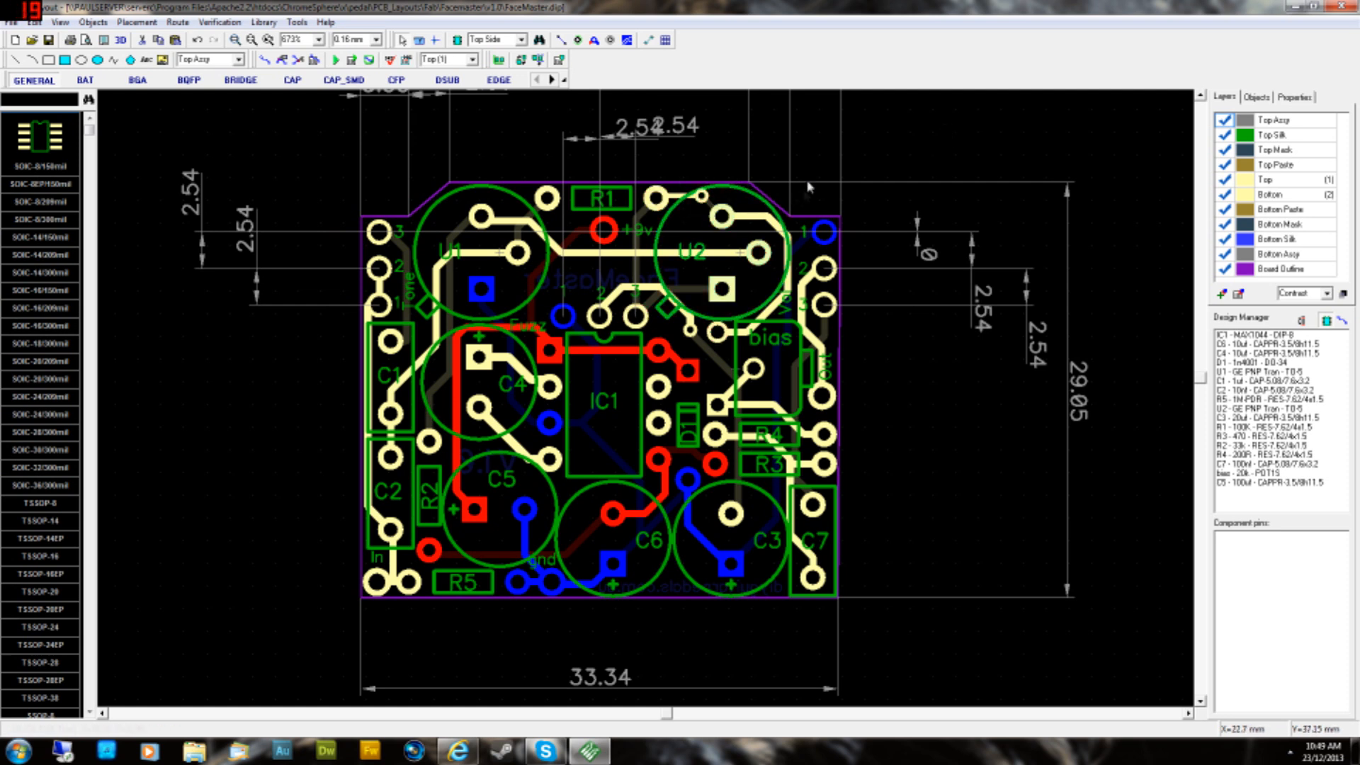
mouse_move(893, 82)
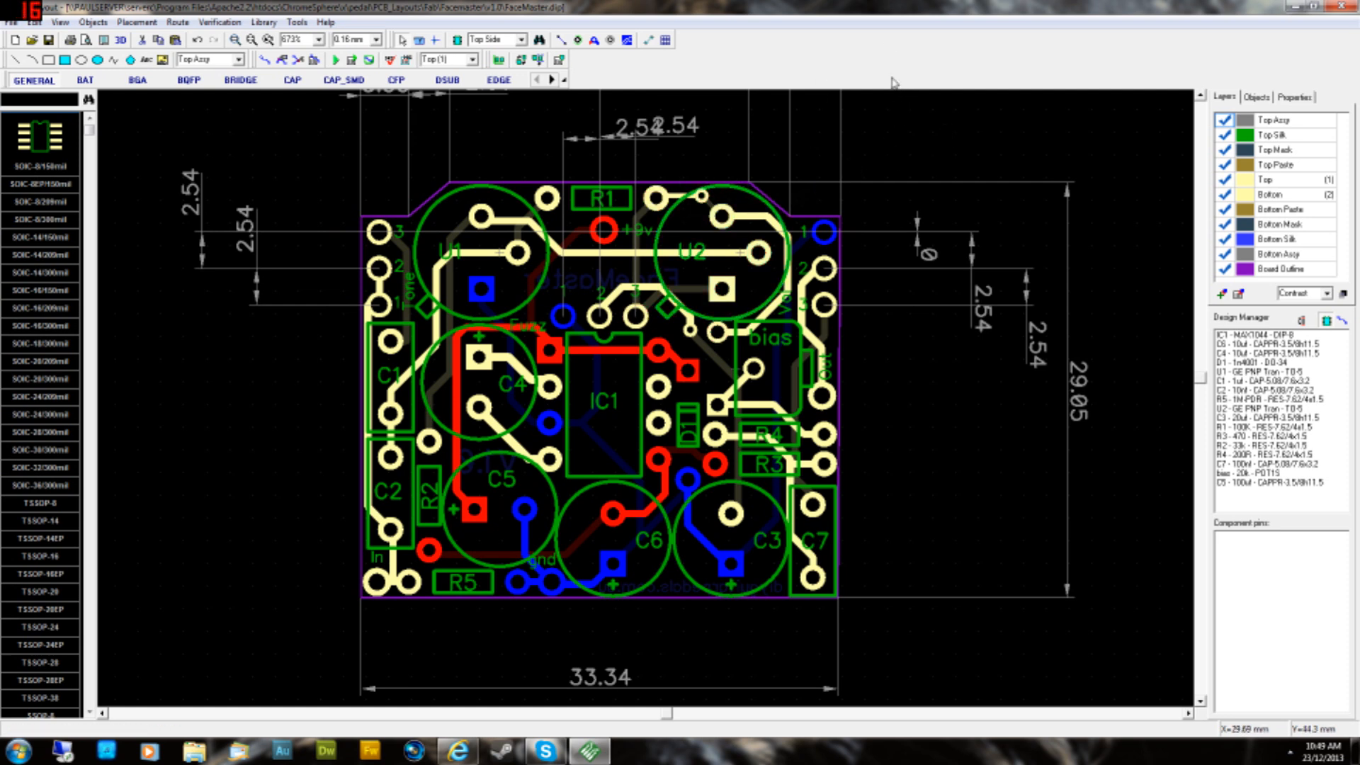